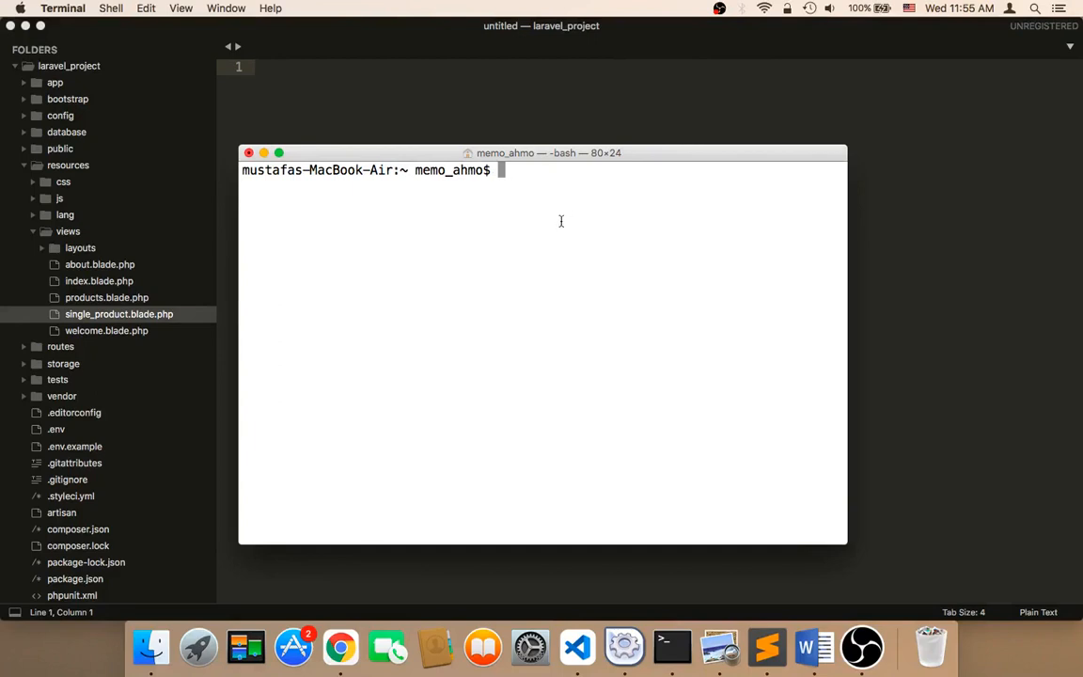
mouse_move(556, 233)
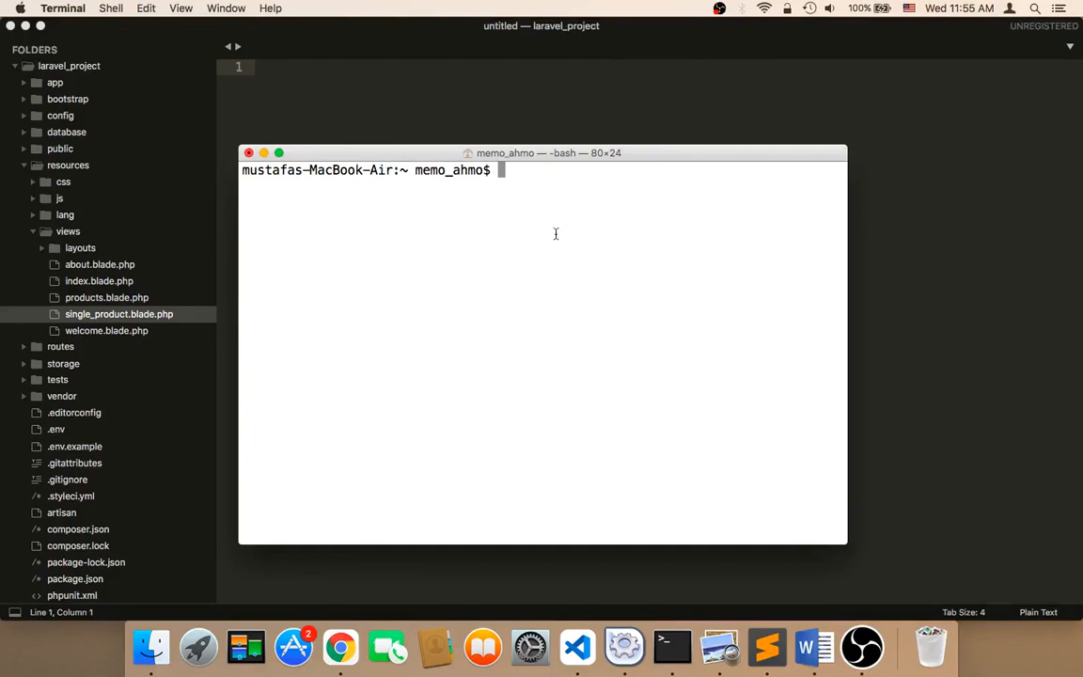
mouse_move(553, 233)
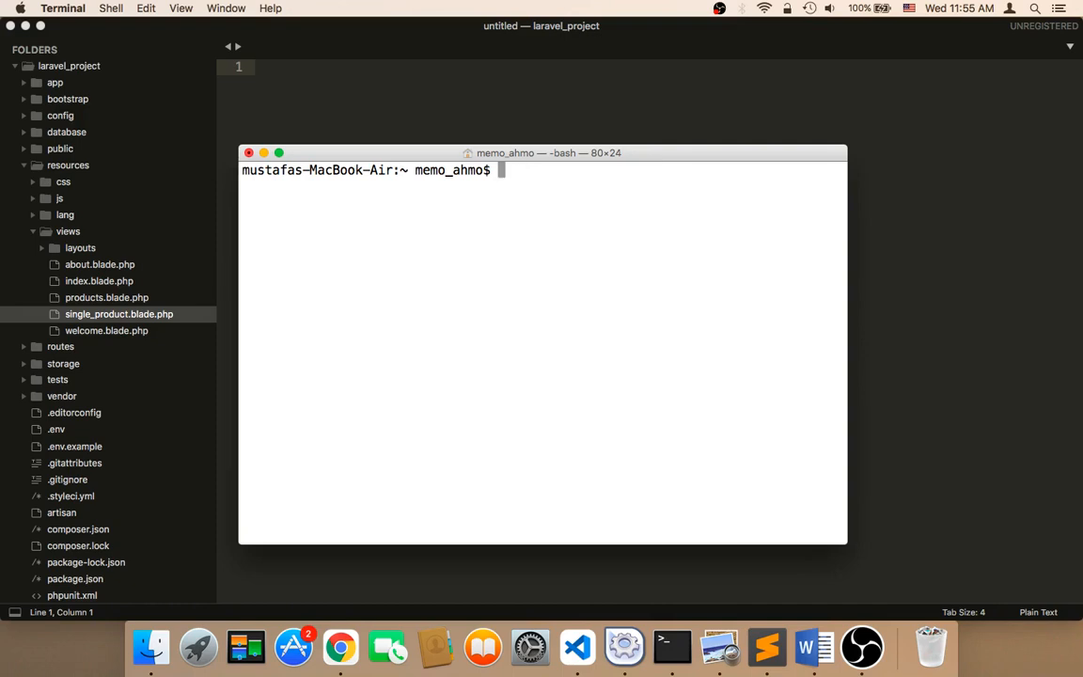
mouse_move(458, 192)
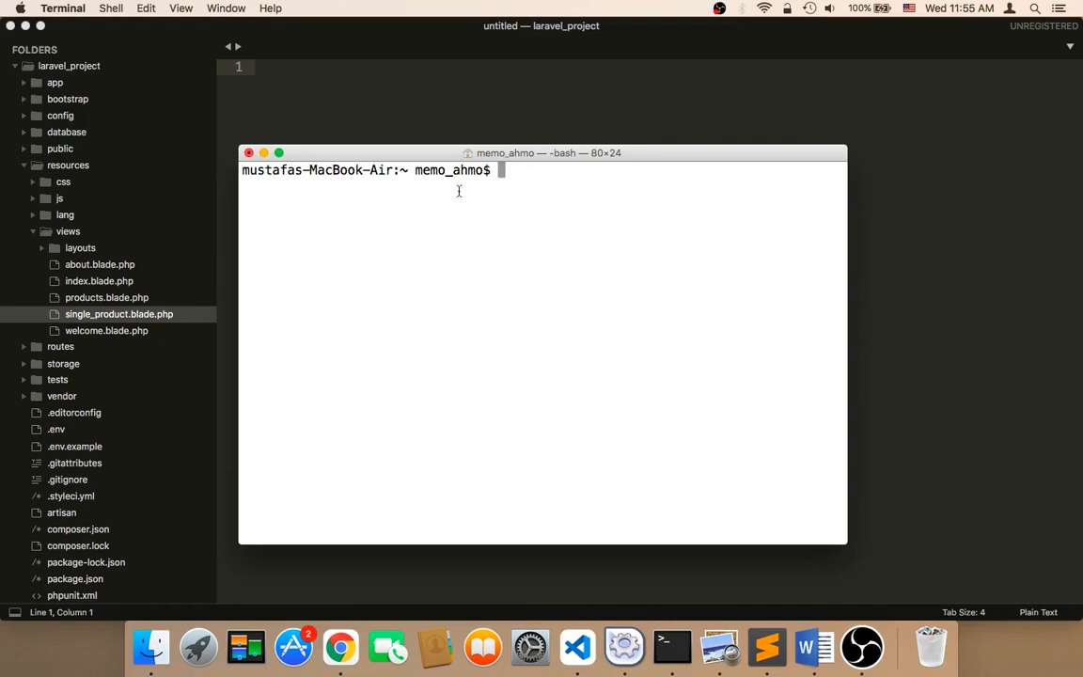
mouse_move(526, 260)
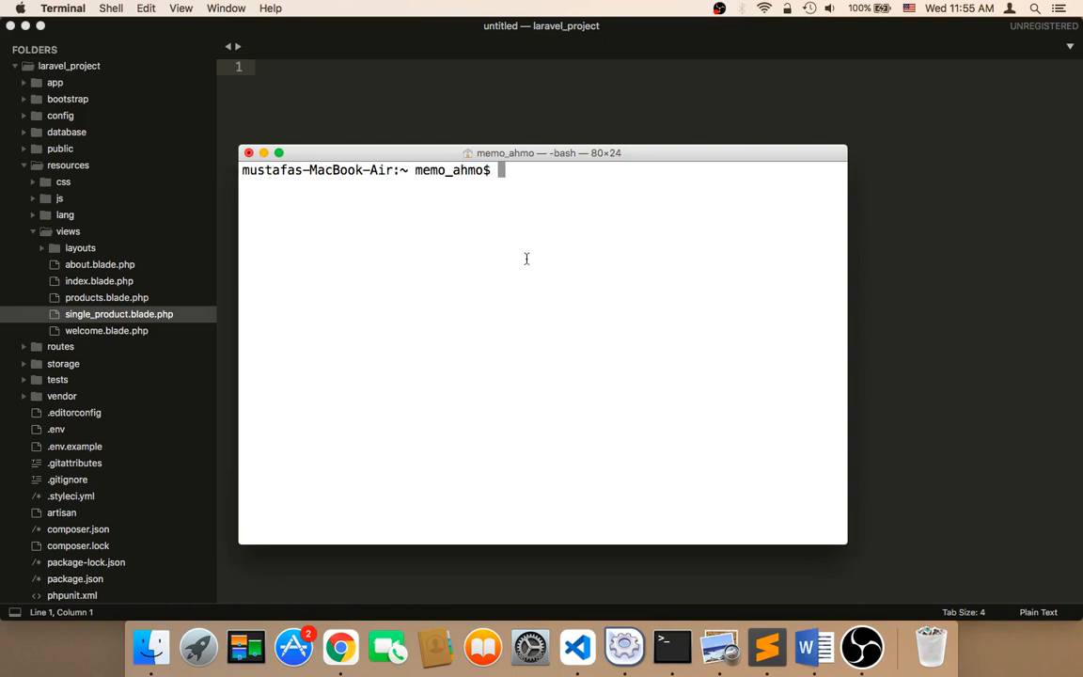
mouse_move(534, 196)
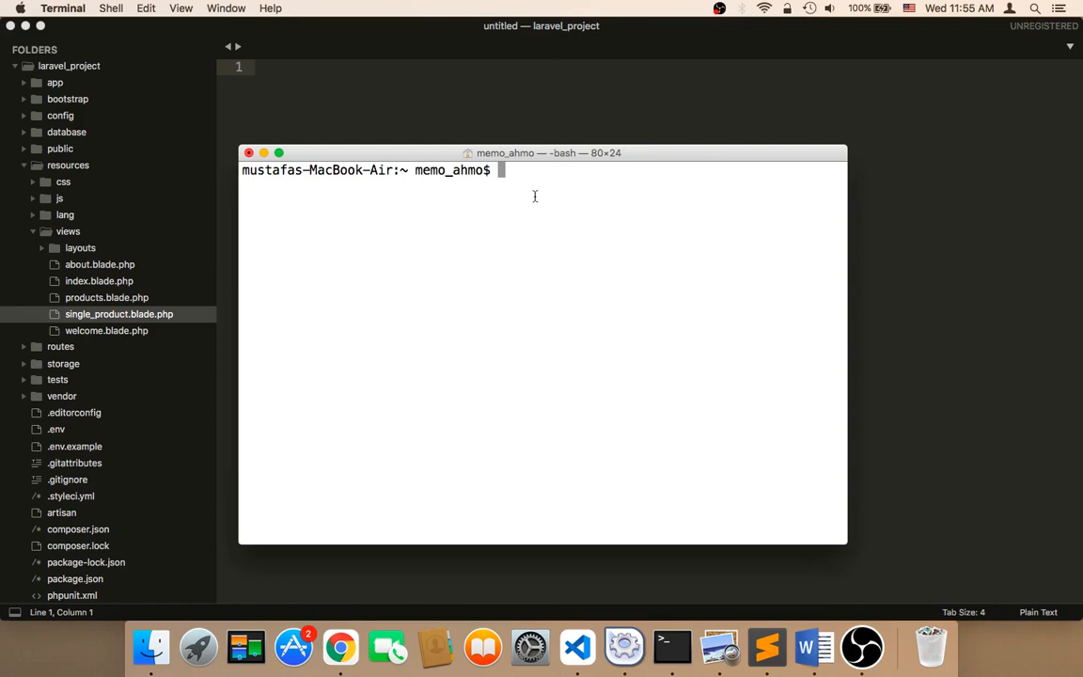
- Change directory to desktop, then into the laravel_project folder
type("cd de")
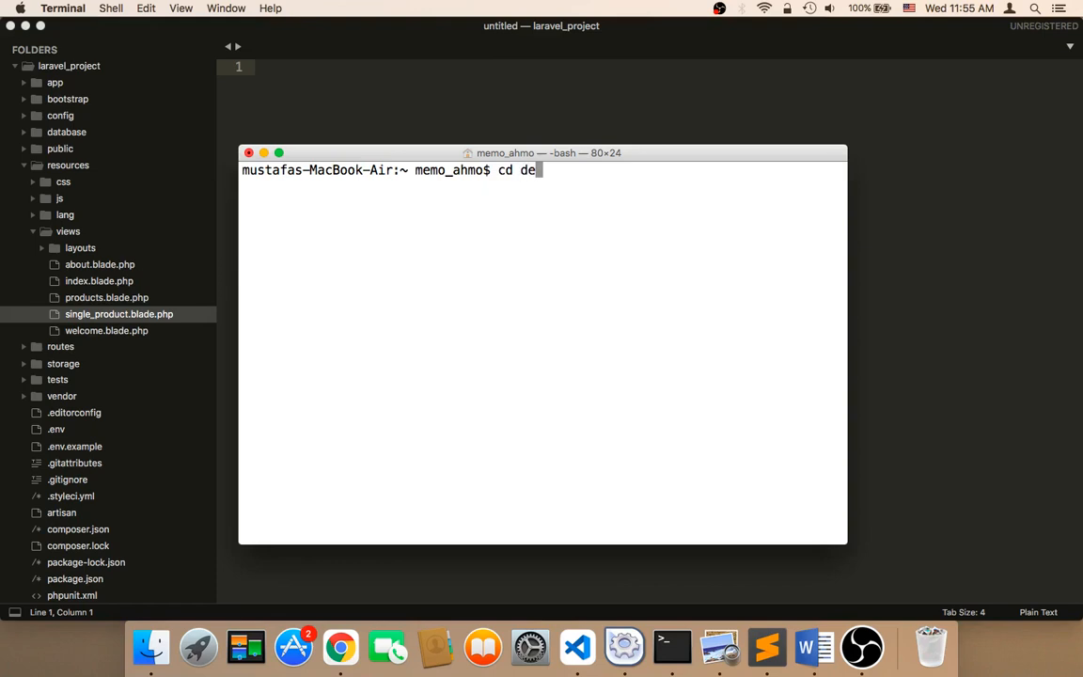
type("sktop")
type("cd lara")
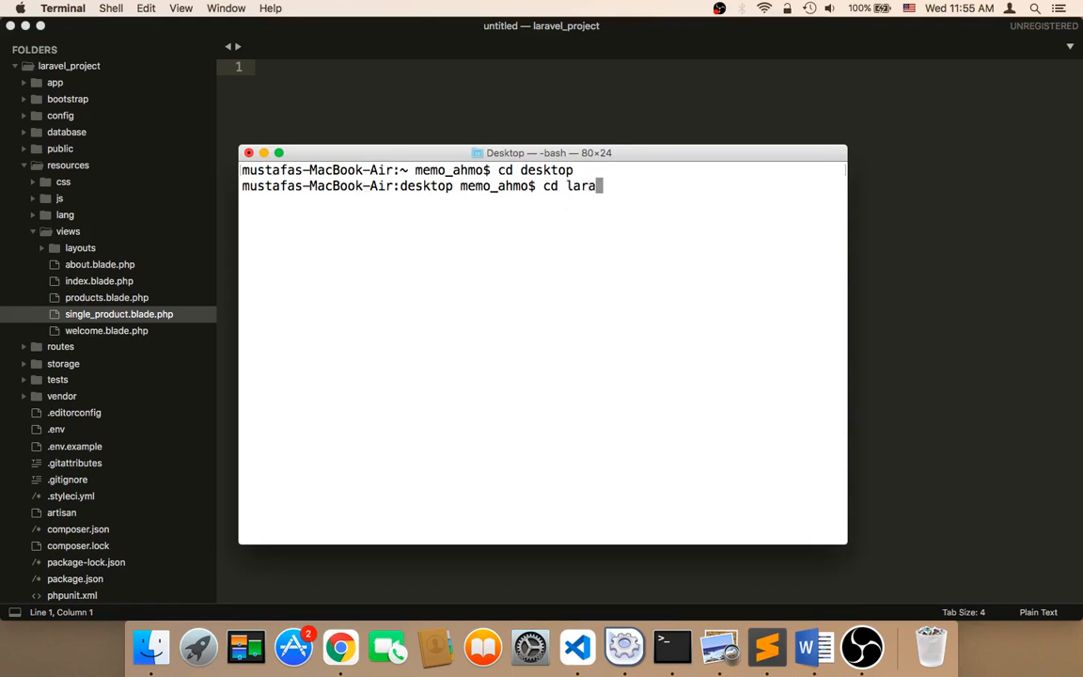
type("vel_pr")
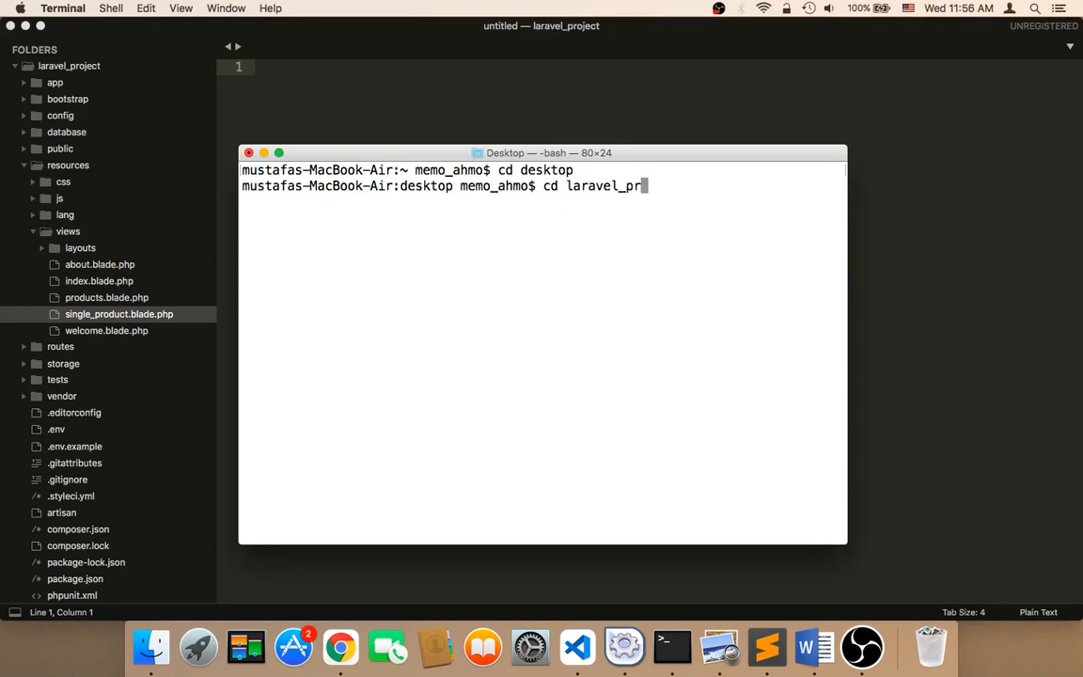
type("oject")
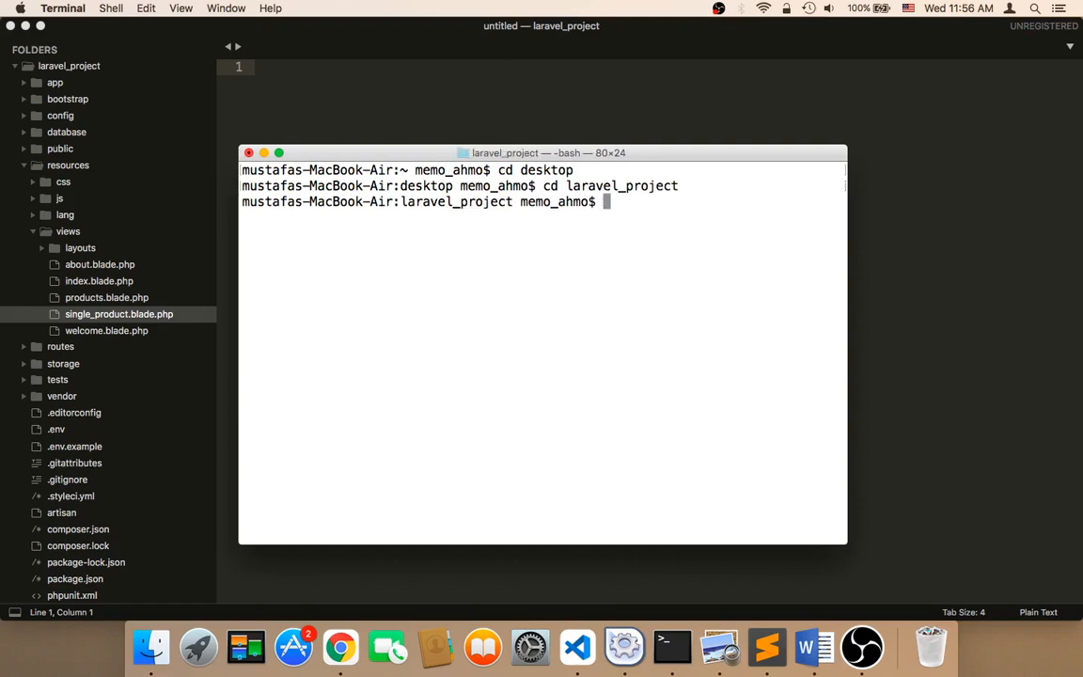
type("php art")
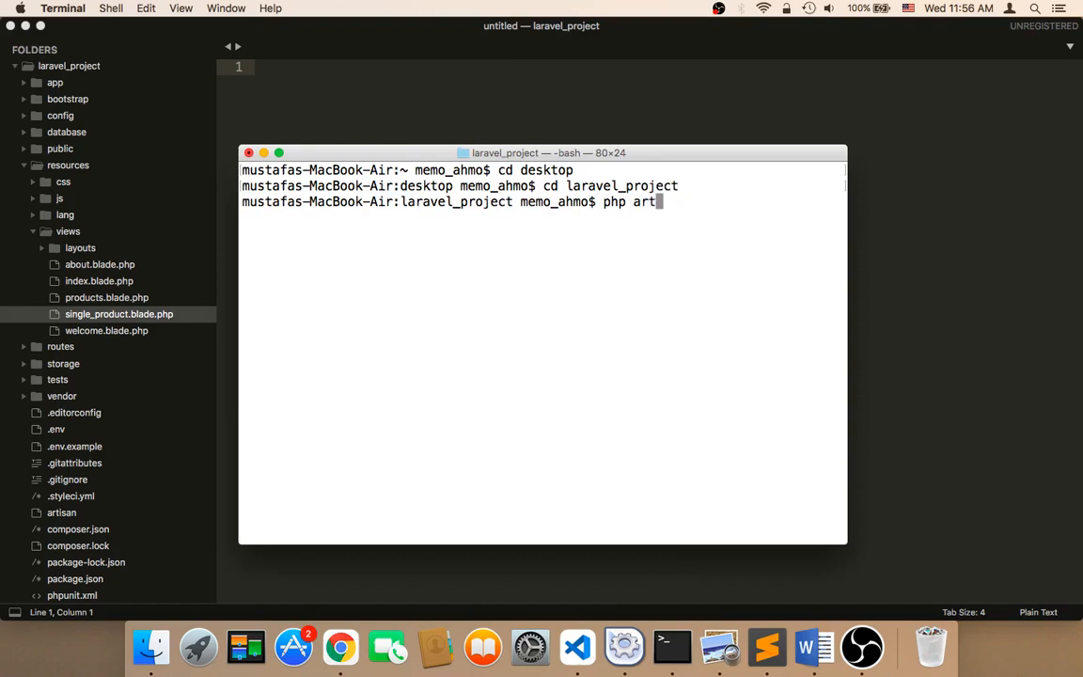
type("isan")
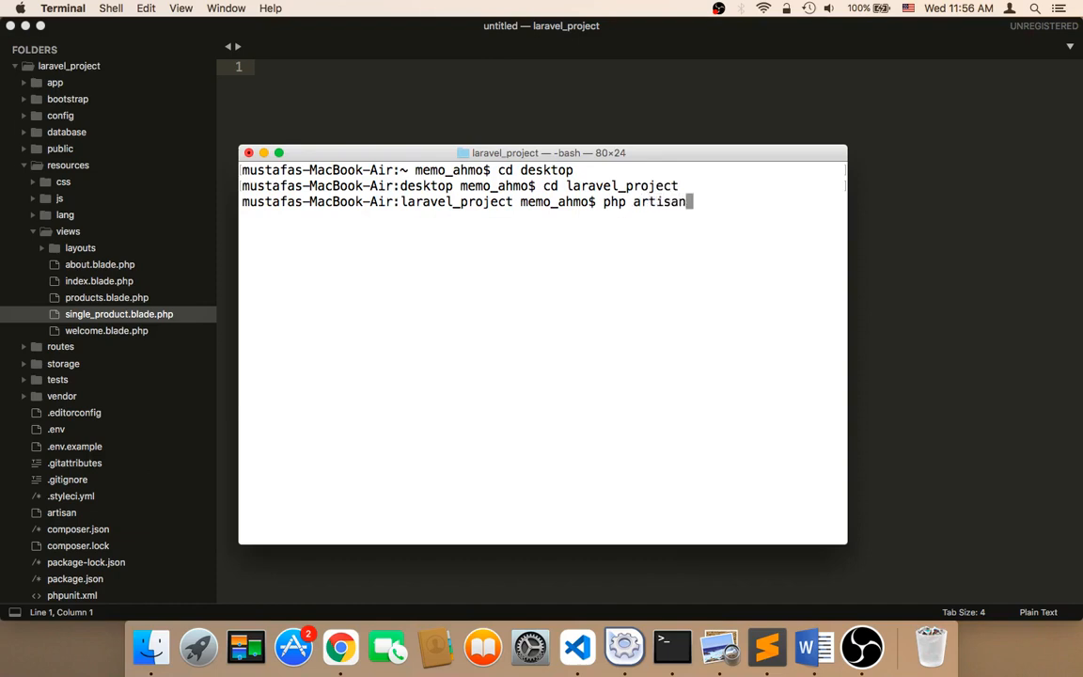
type("serve")
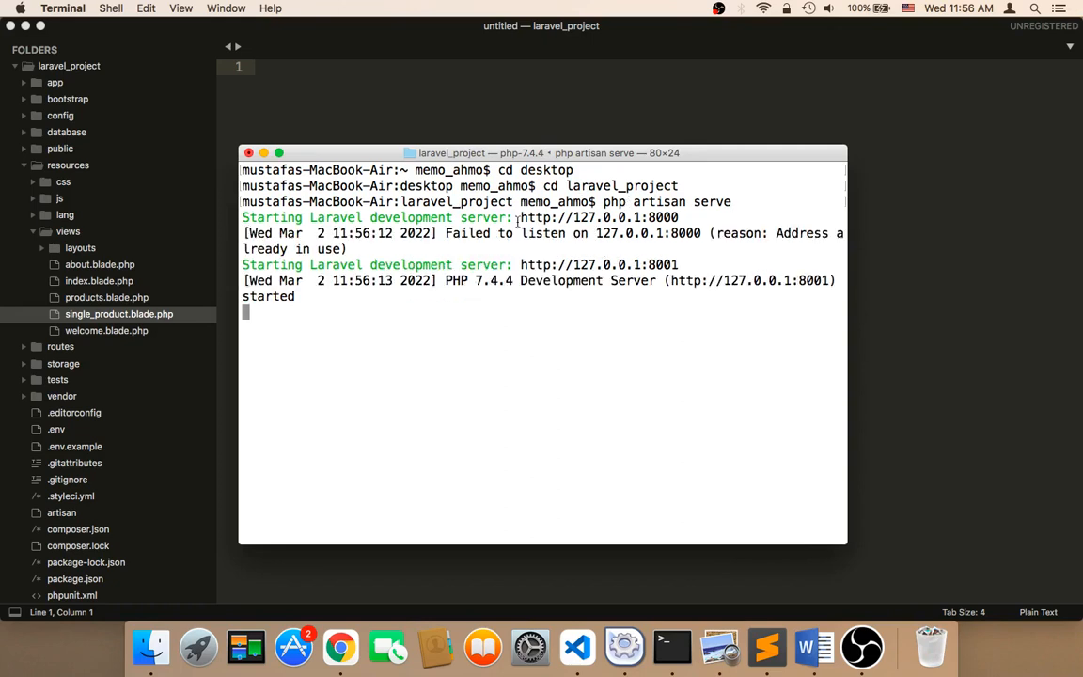
double_click(598, 263)
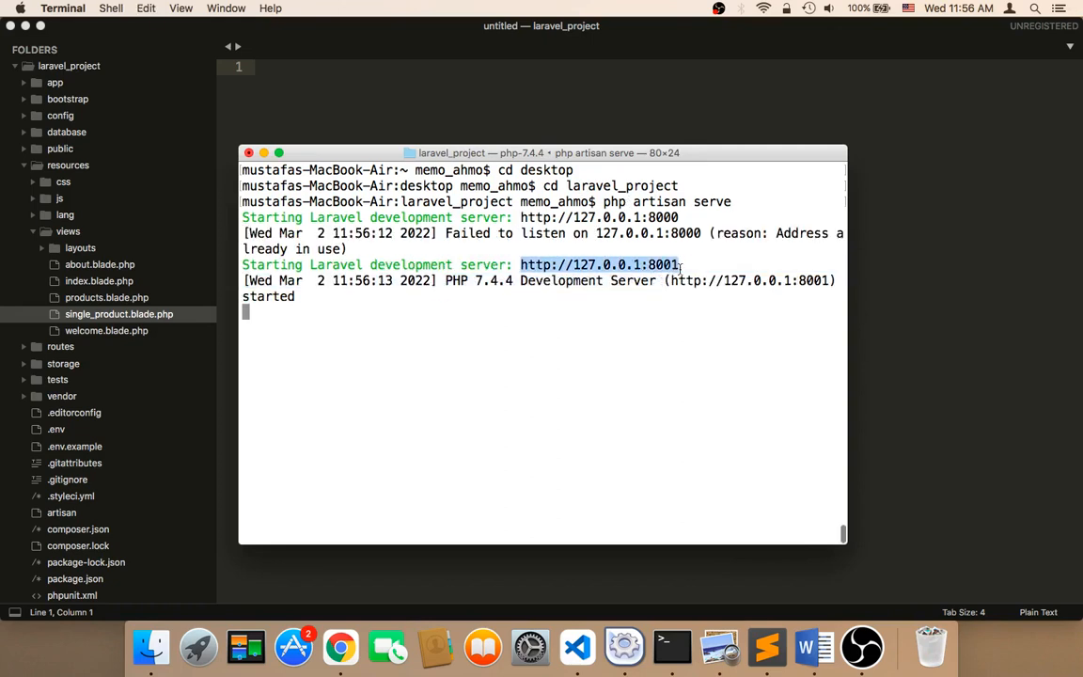
right_click(598, 263)
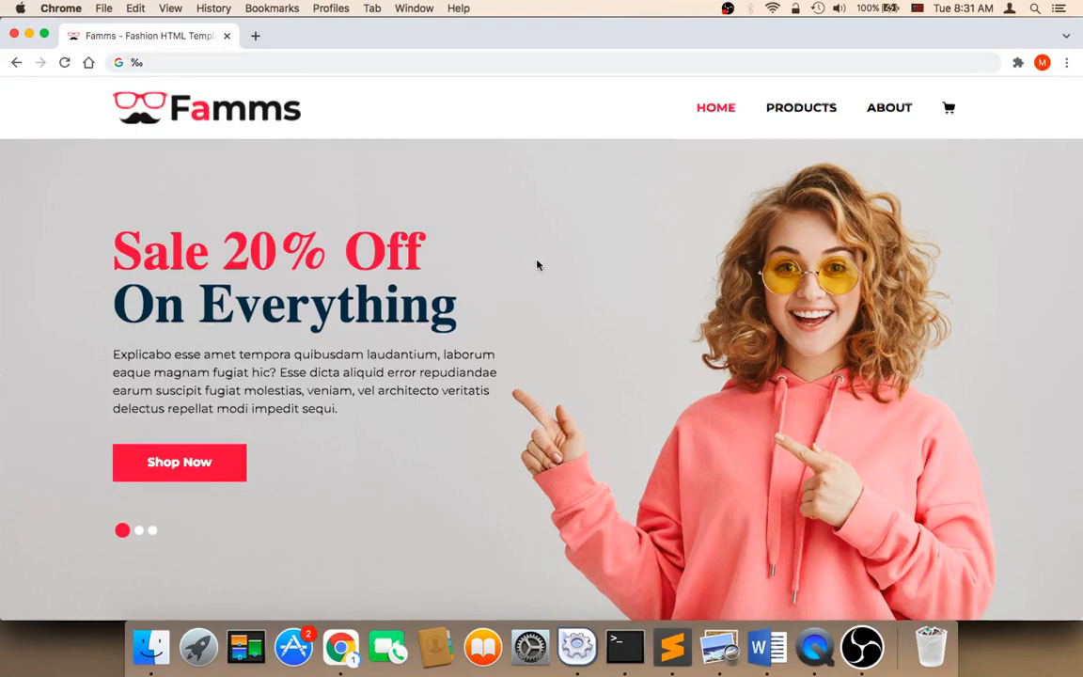
- Scroll down the Famms homepage to the Why Shop With Us section and Our products grid
scroll("down", 3)
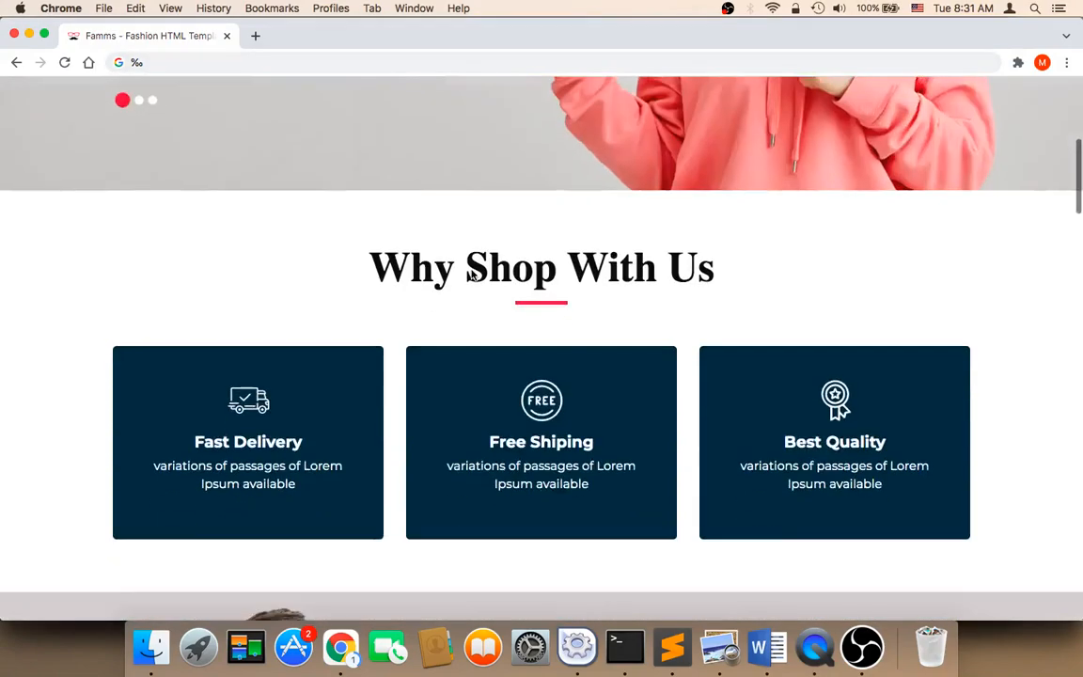
scroll("down", 3)
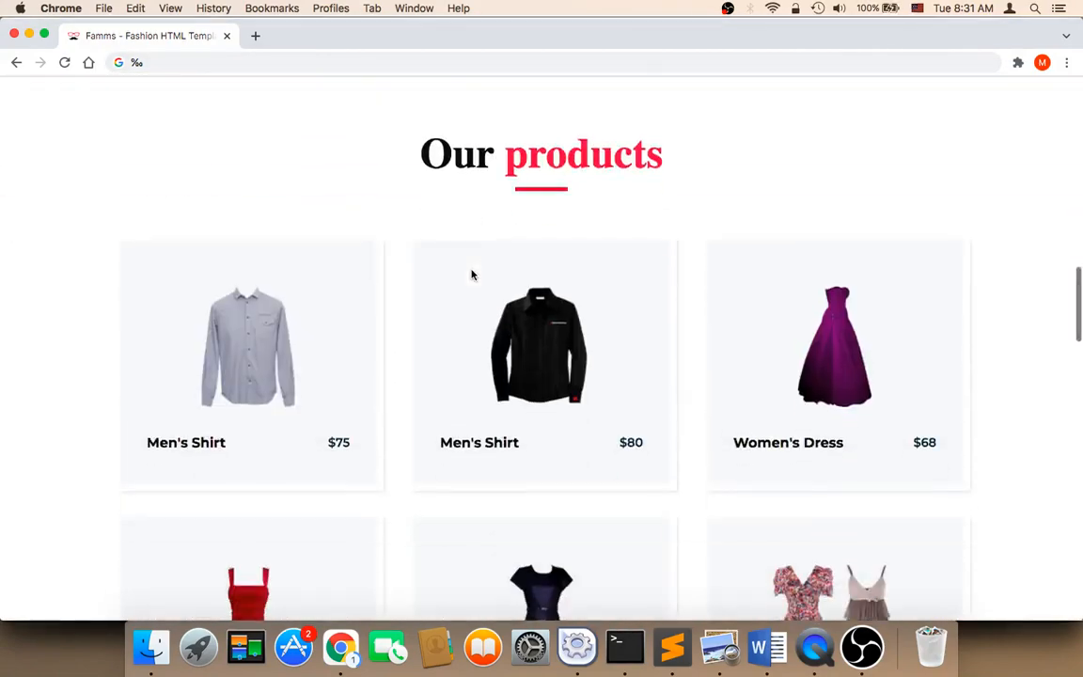
scroll("down", 3)
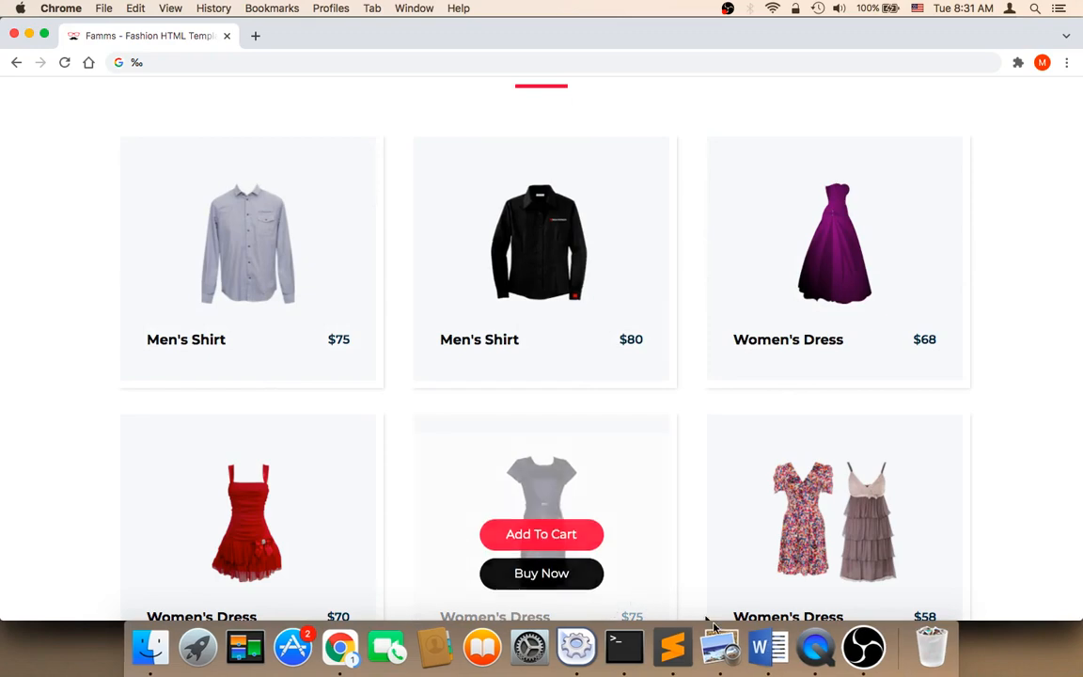
scroll("down", 3)
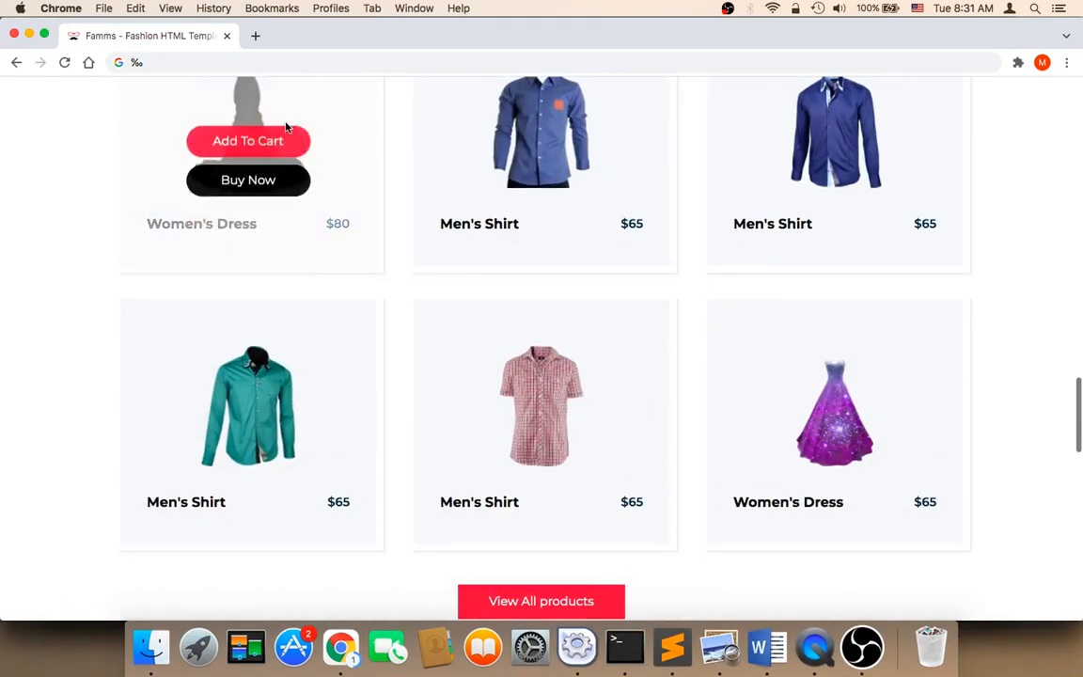